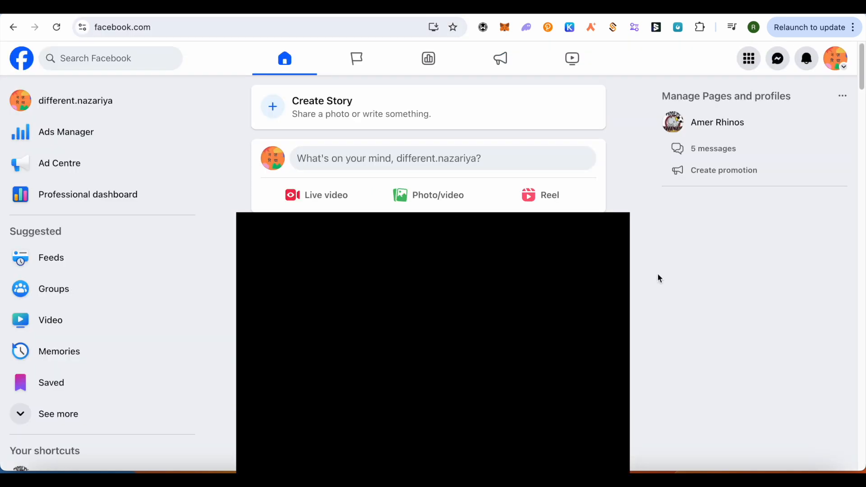
pyautogui.moveTo(728, 253)
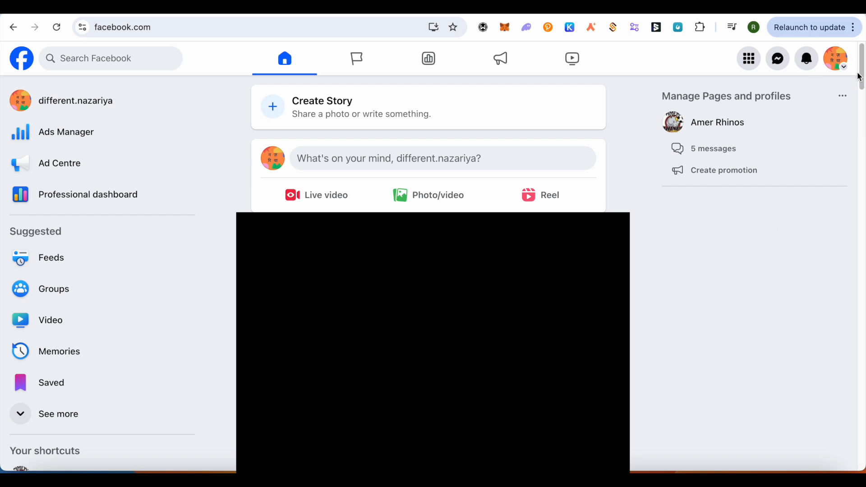
# - From the profile picture menu, show the Settings & privacy options
pyautogui.click(835, 58)
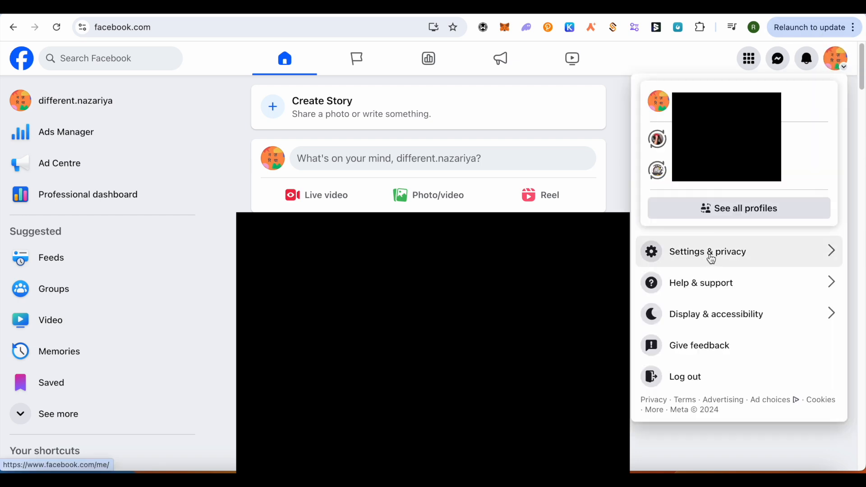
pyautogui.click(708, 251)
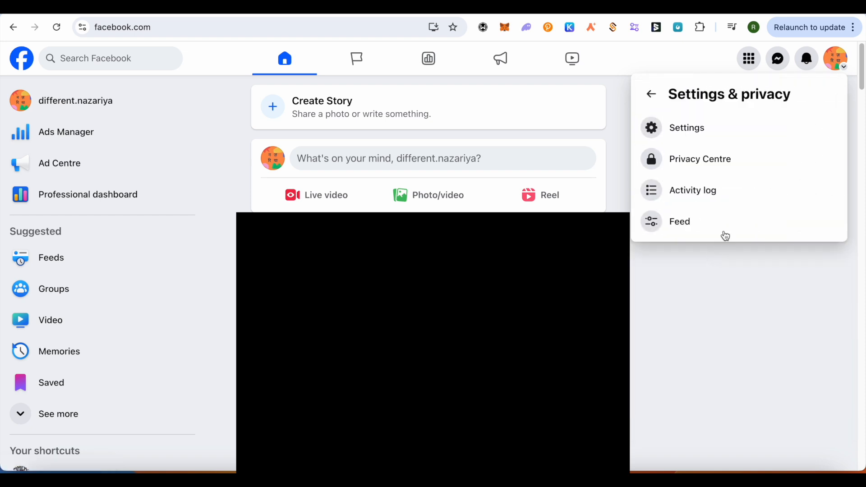
# - Open the full Settings page and scroll the sidebar to Your information
pyautogui.click(650, 94)
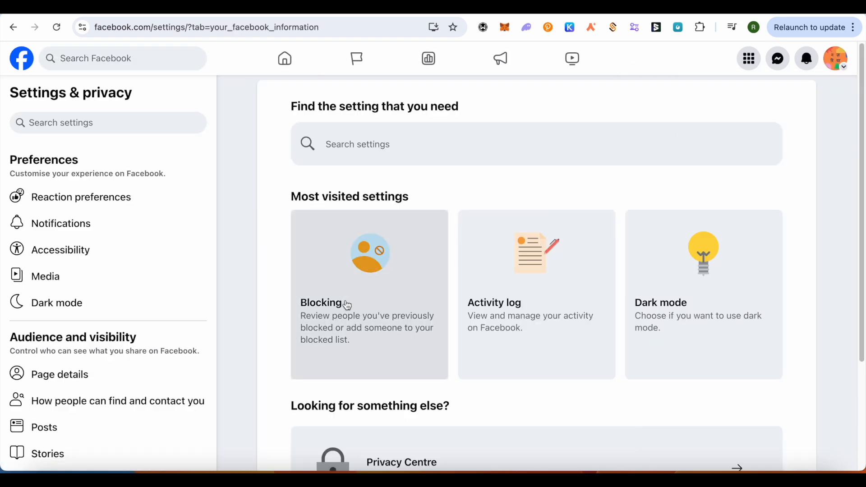
pyautogui.scroll(-3)
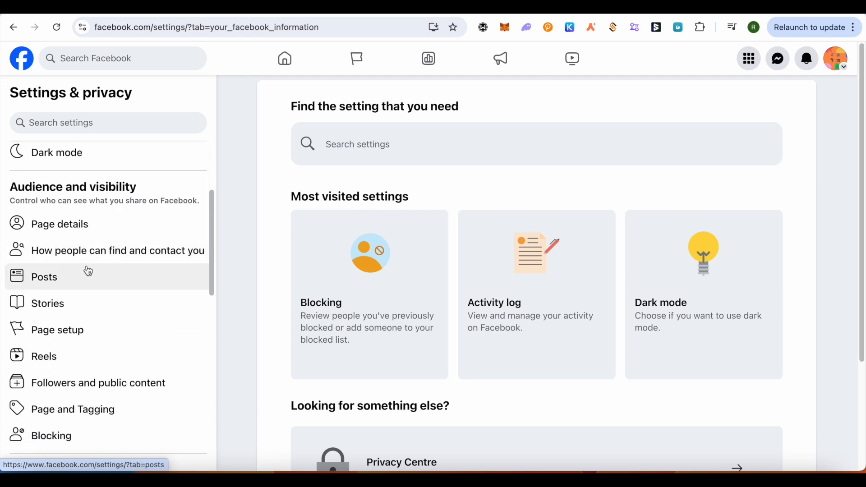
pyautogui.scroll(-3)
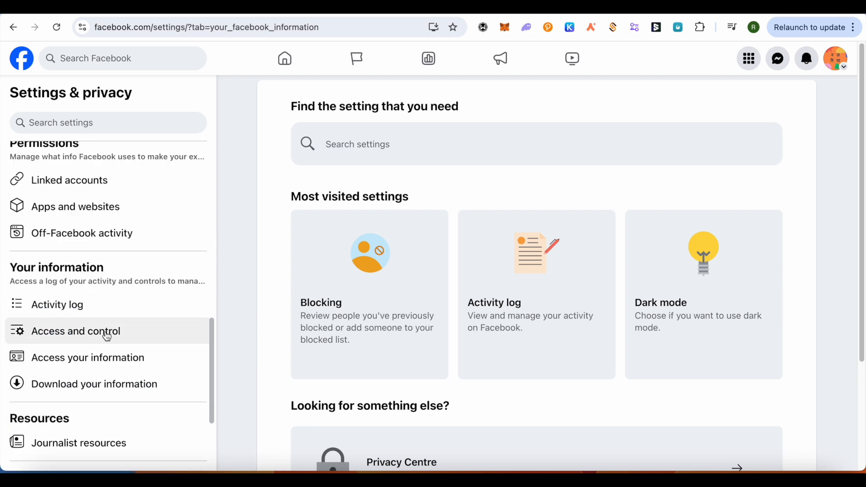
pyautogui.moveTo(97, 337)
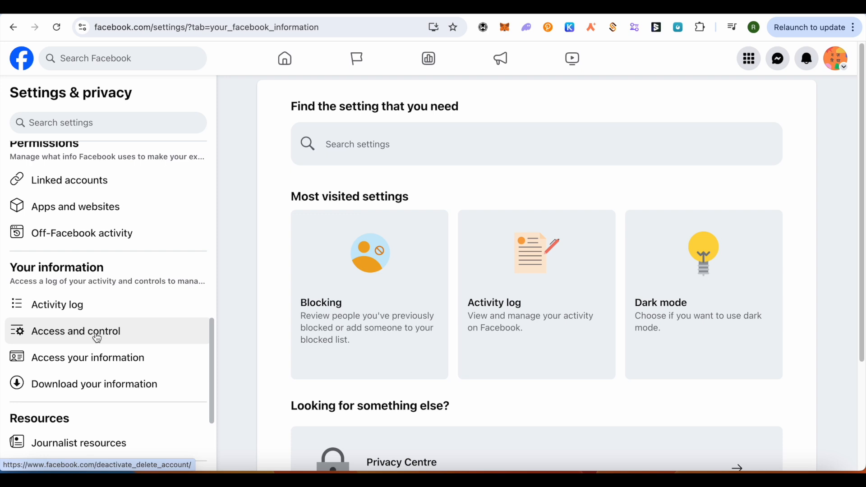
# - Go to Access and control to reach the Deactivate Page and Delete Page options
pyautogui.click(75, 331)
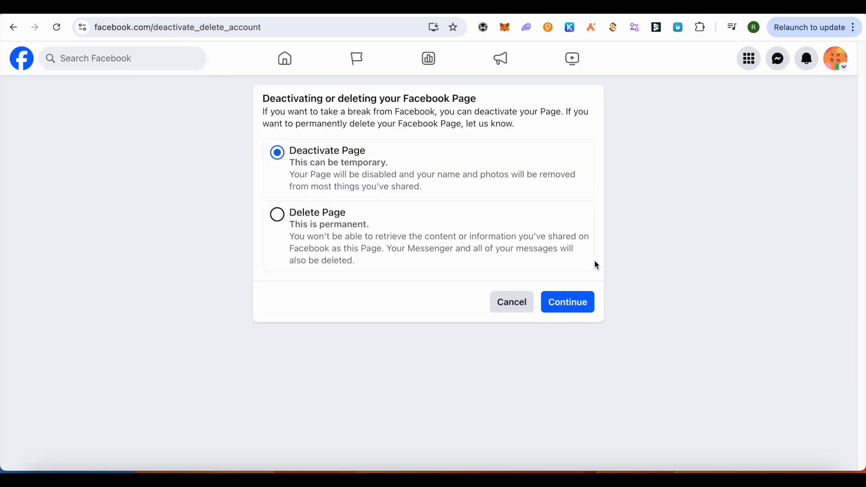
pyautogui.moveTo(342, 186)
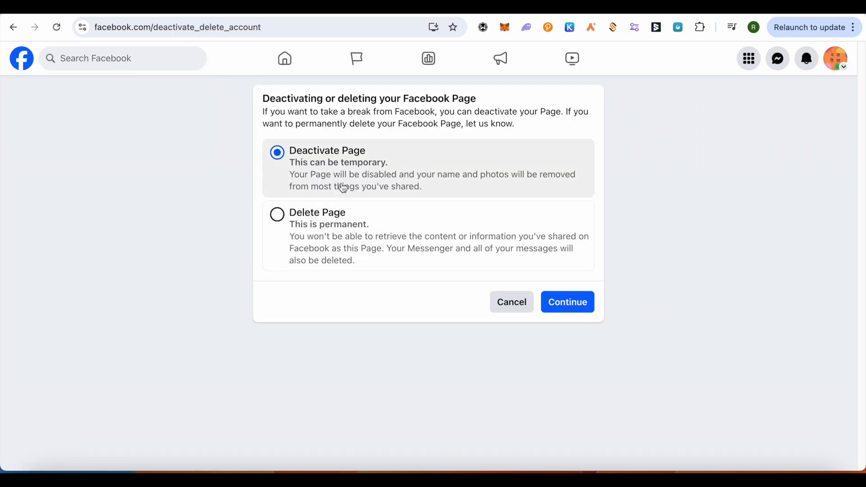
pyautogui.moveTo(425, 243)
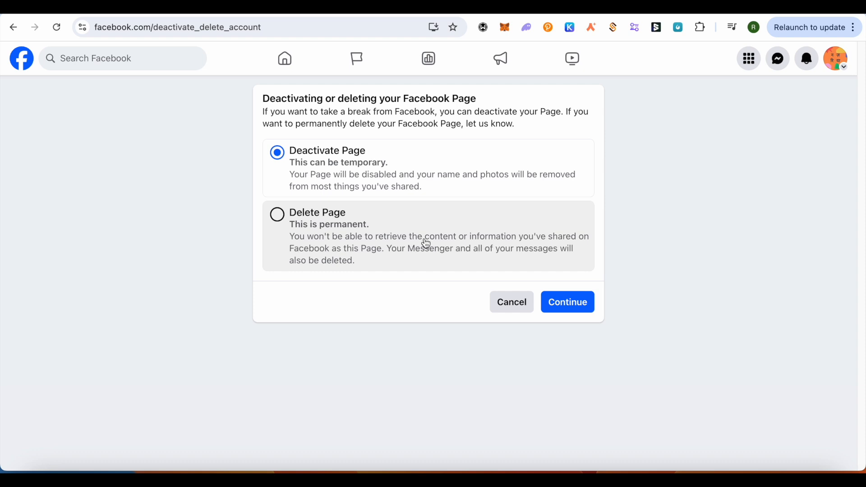
pyautogui.moveTo(413, 243)
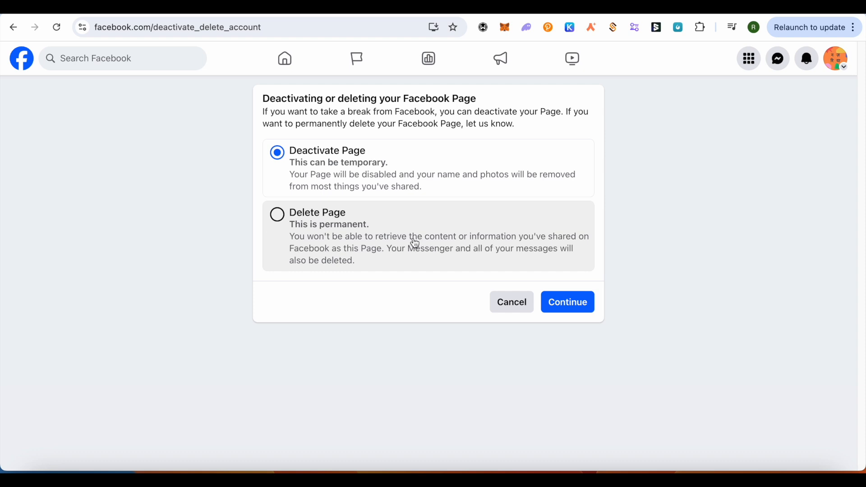
pyautogui.moveTo(601, 293)
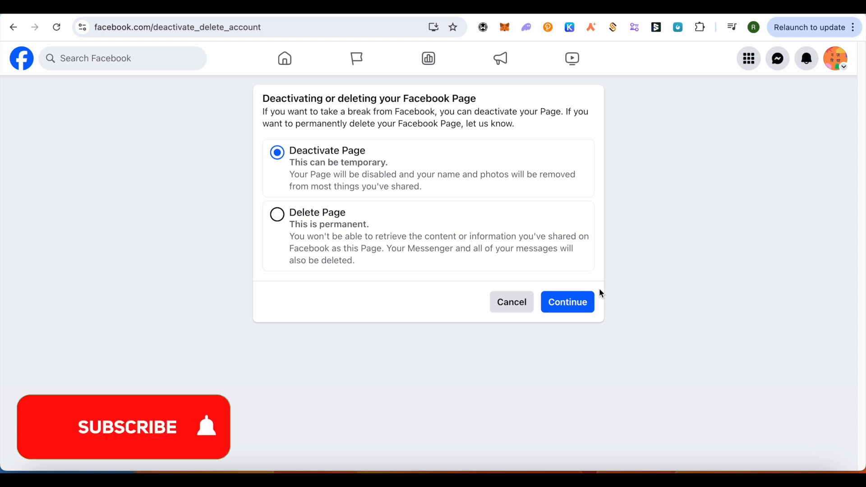
pyautogui.click(123, 426)
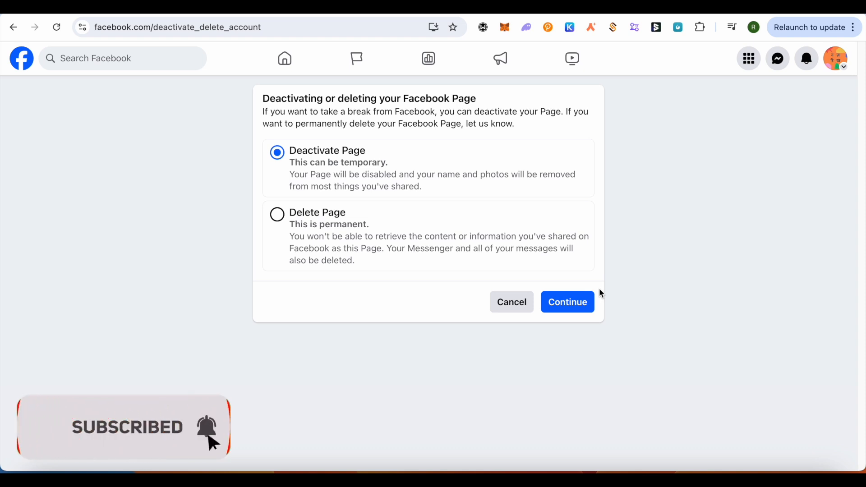